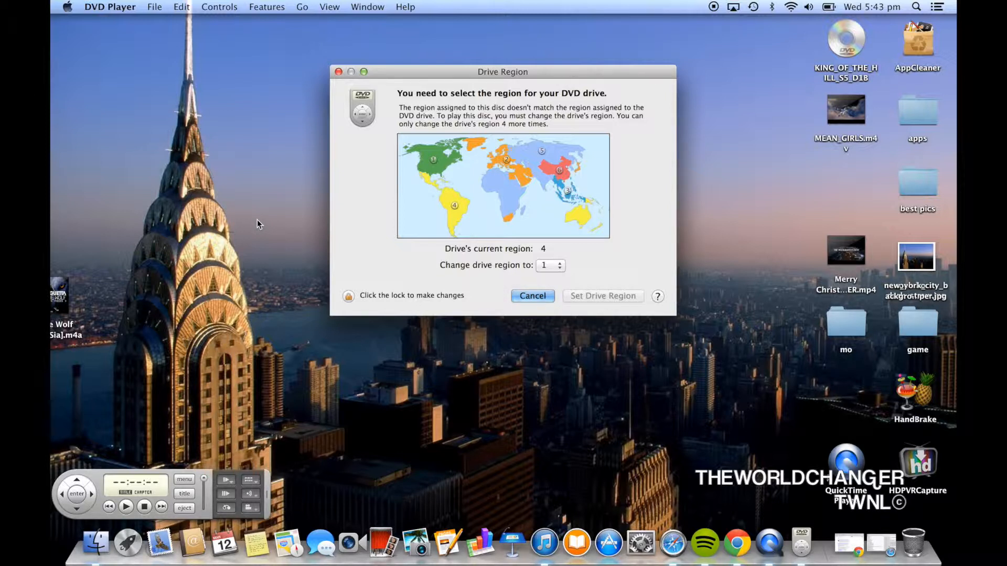
mouse_move(568, 272)
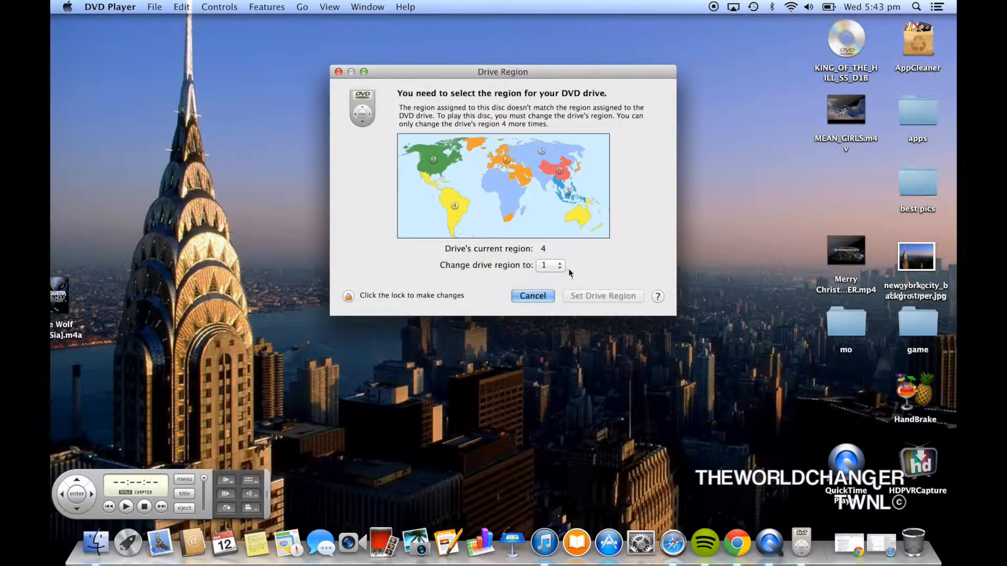
mouse_move(399, 172)
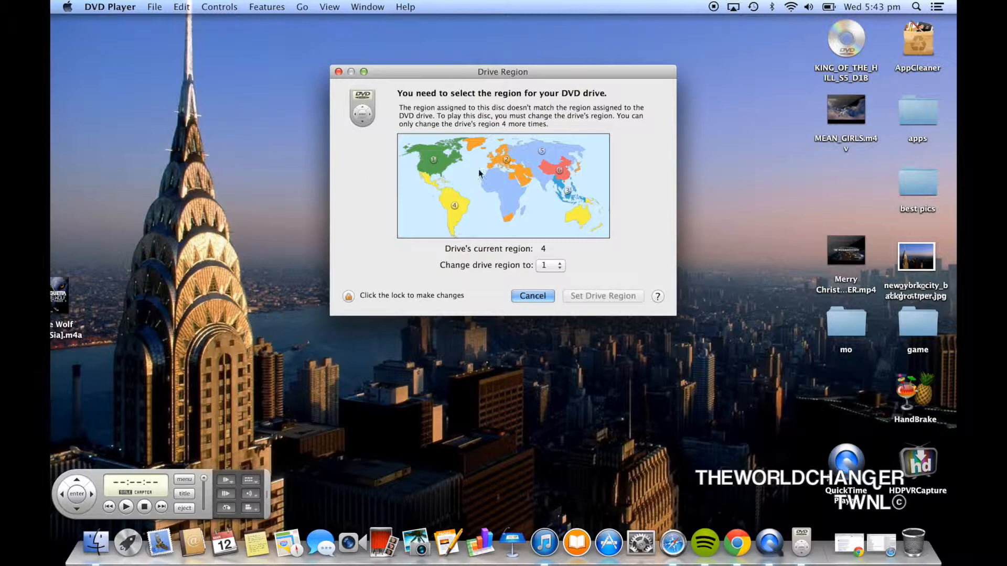
mouse_move(801, 542)
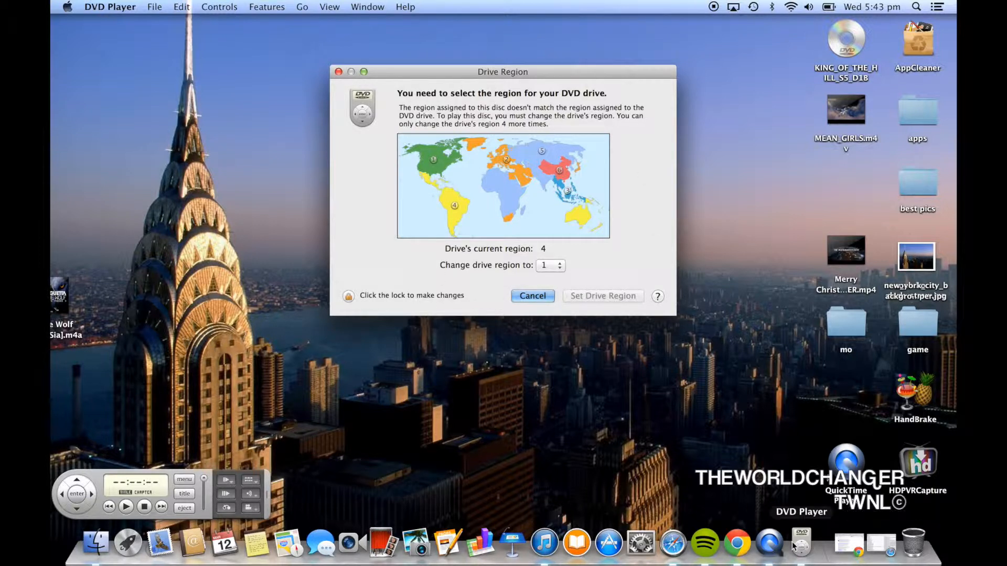
Quit DVD Player from its Dock icon menu to clear the region prompt
right_click(801, 544)
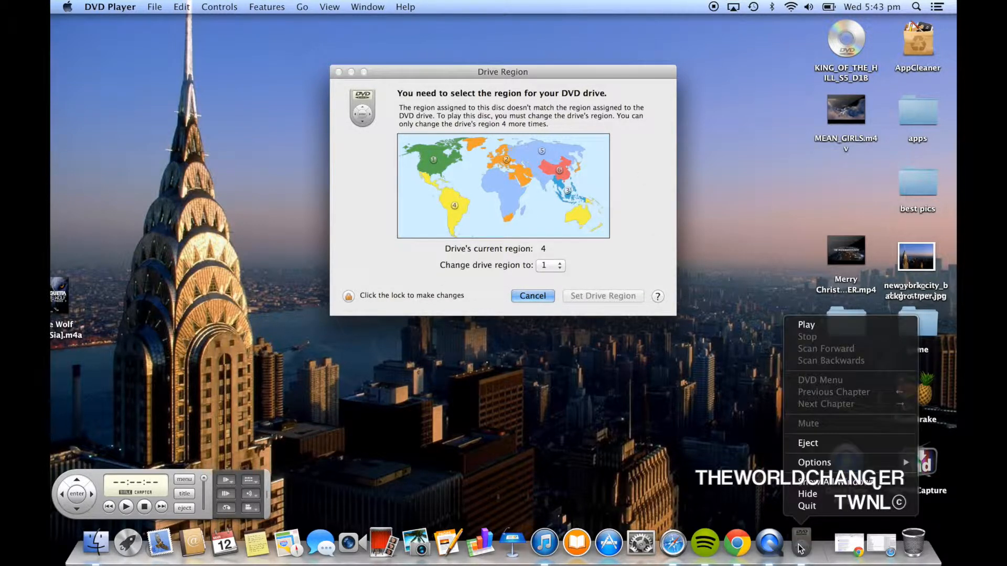
mouse_move(807, 505)
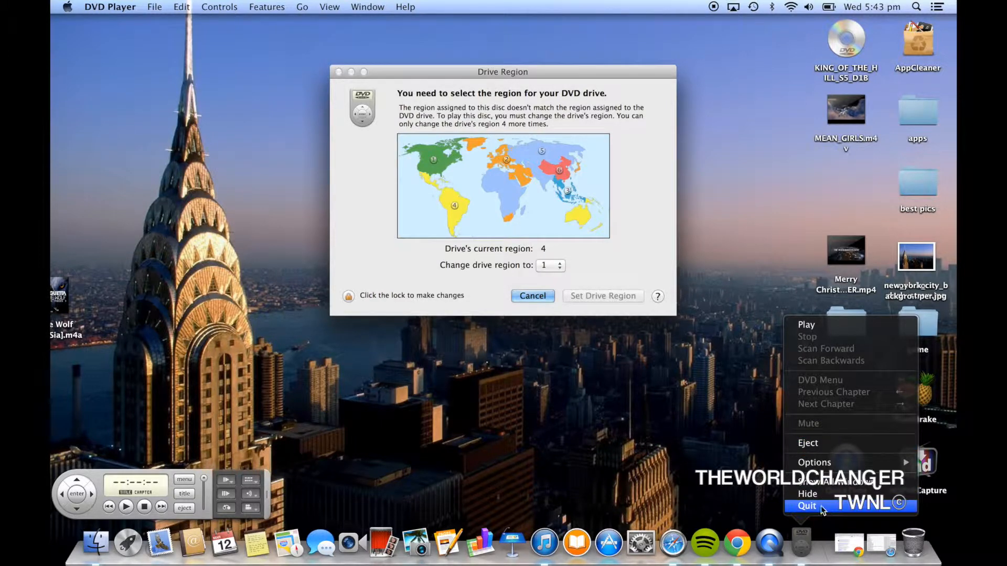
click(807, 505)
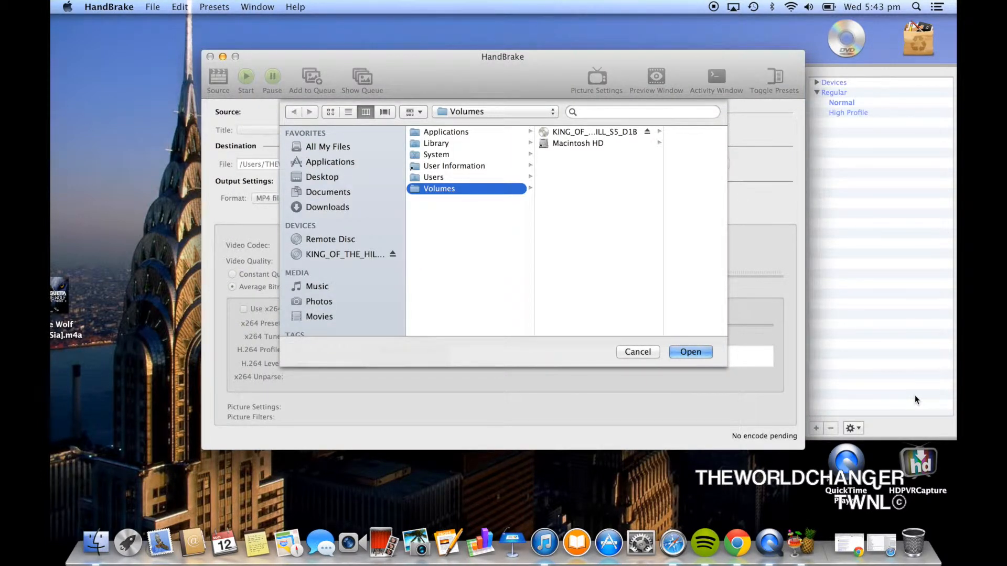
Select the KING_OF_THE_HILL_S5_D1B disc under Volumes as the source and start scanning its titles
click(592, 133)
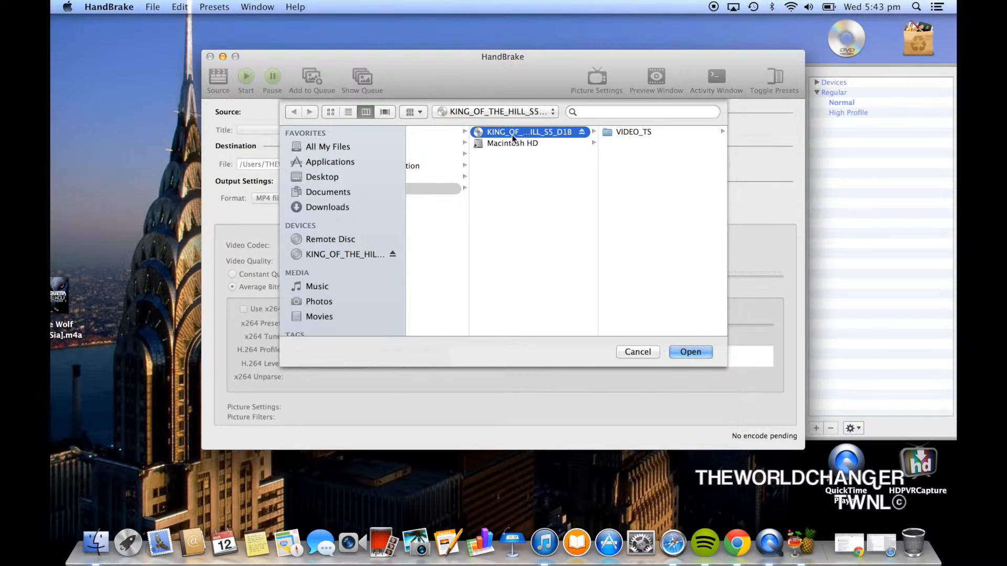
mouse_move(351, 255)
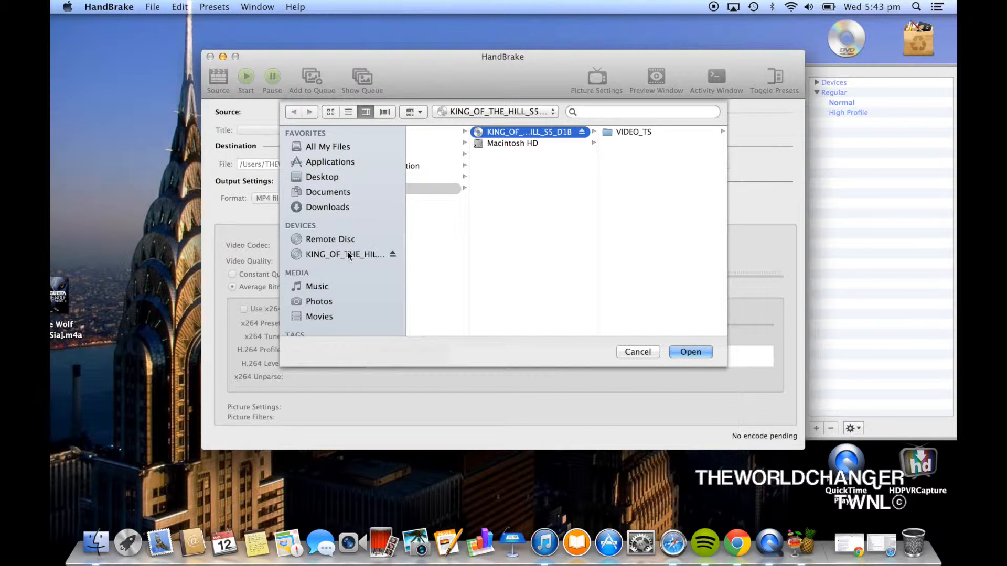
click(344, 254)
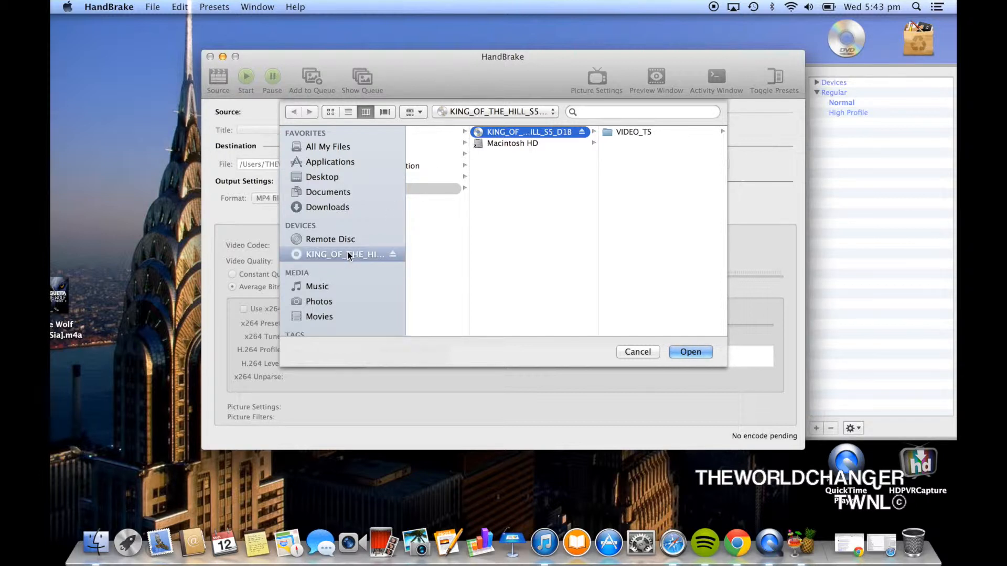
click(690, 352)
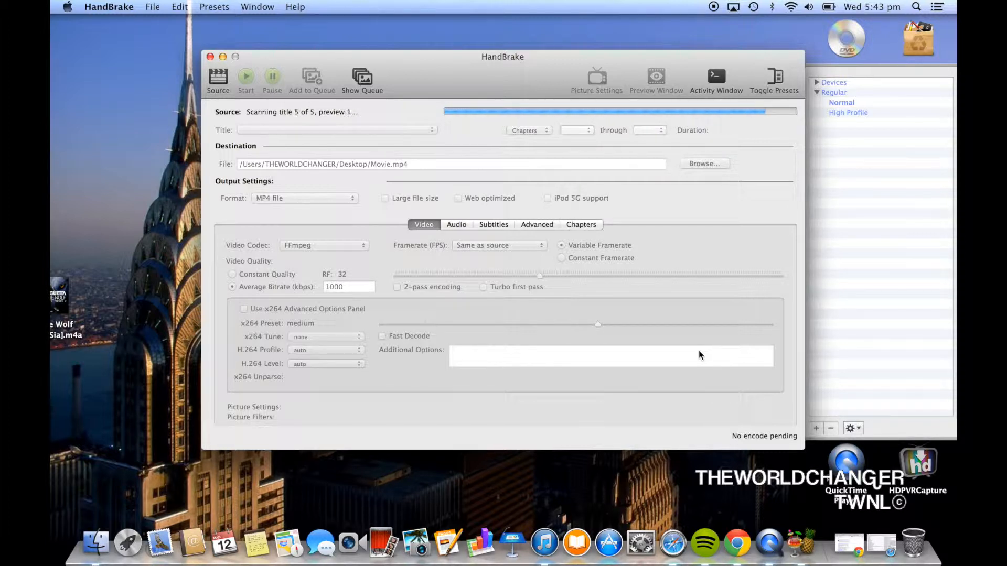
click(841, 102)
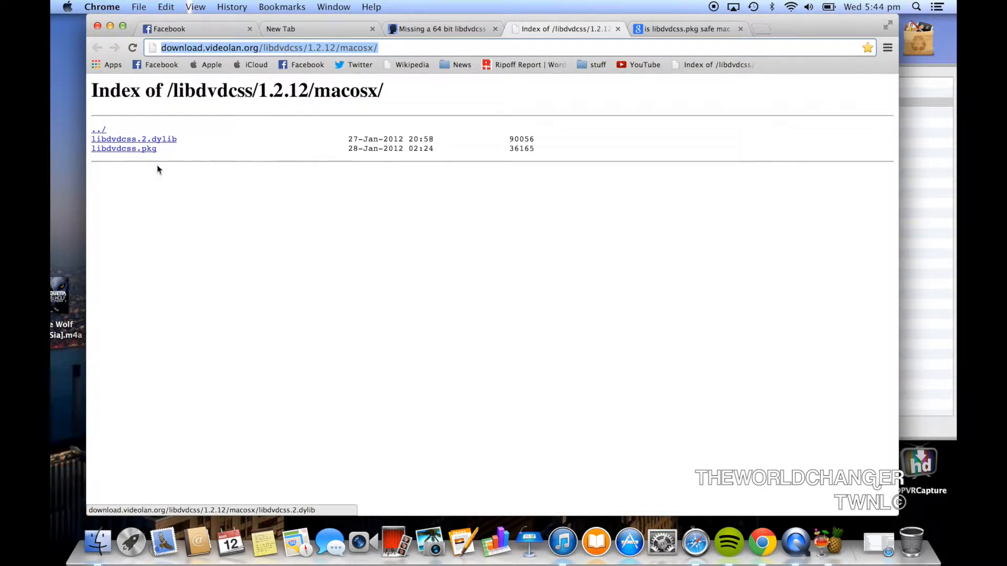
mouse_move(124, 148)
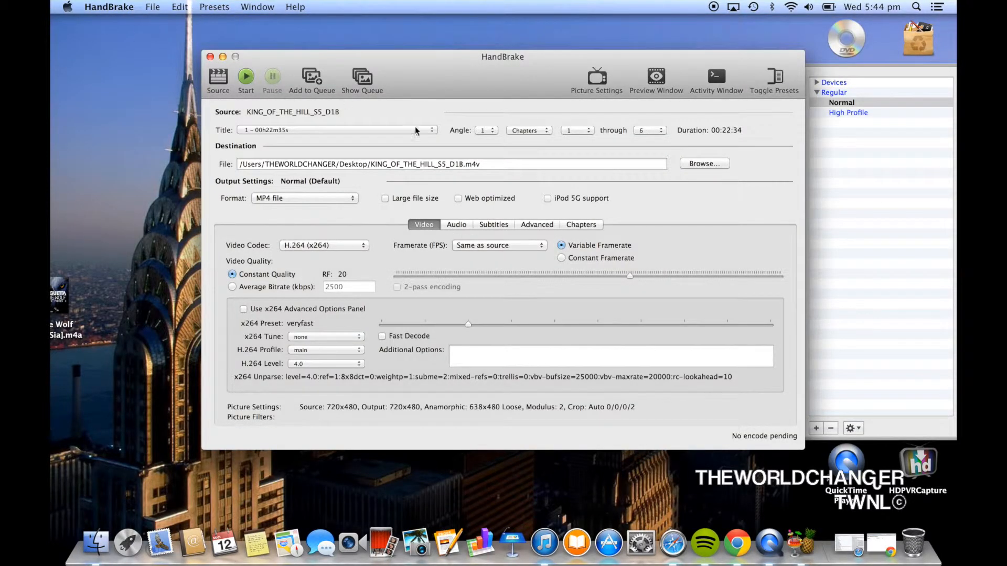
mouse_move(207, 186)
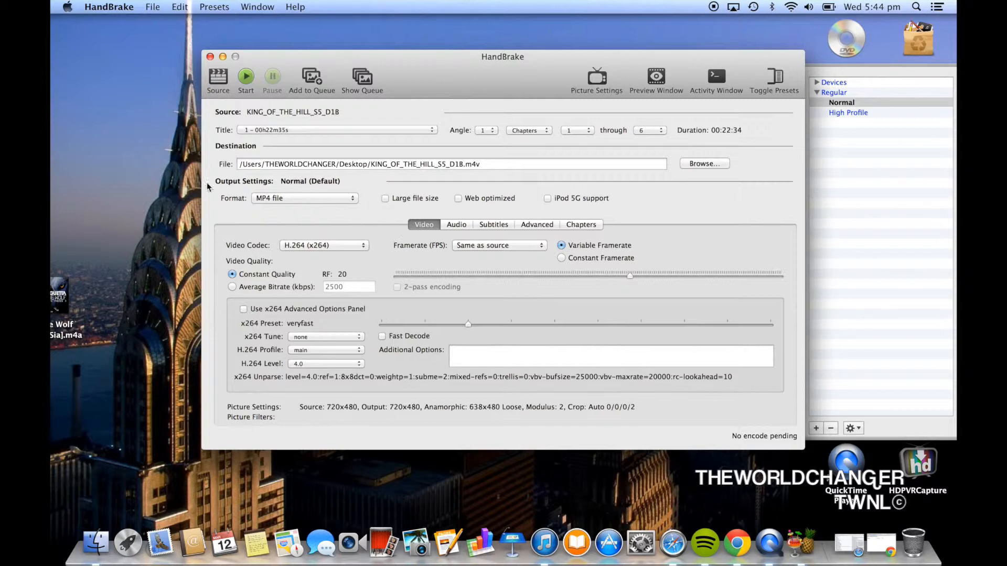
Add title 1 with the Normal preset to the queue as KING_OF_THE_HILL_S5_D1B.m4v on the Desktop
click(334, 130)
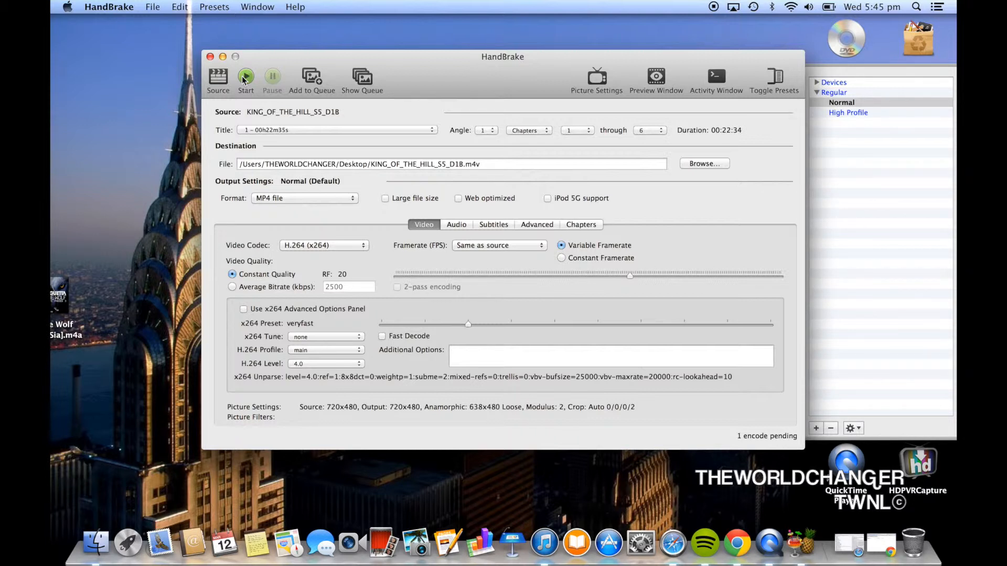
Start the queue and let the title 1 encode run until HandBrake reports it done
click(246, 77)
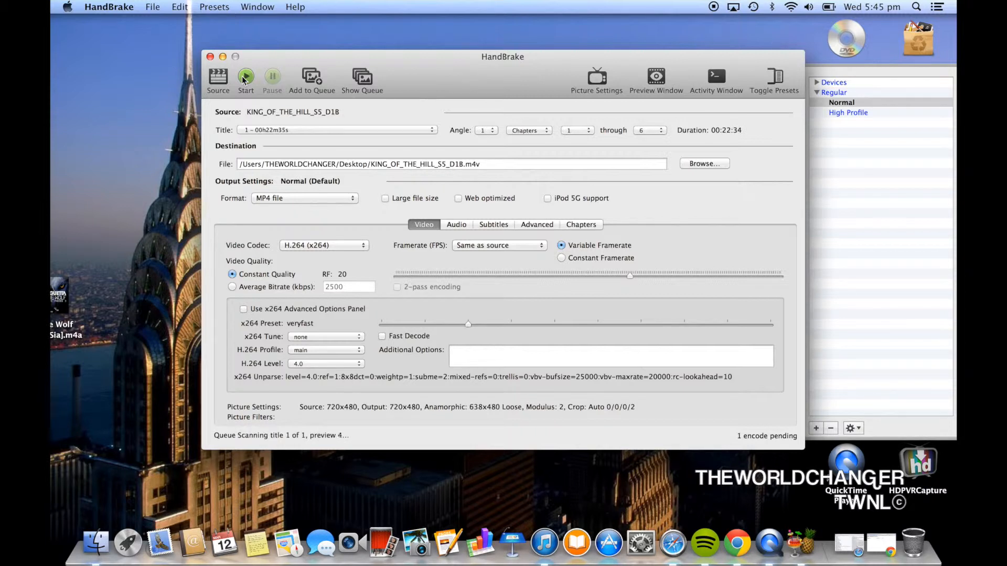
click(245, 77)
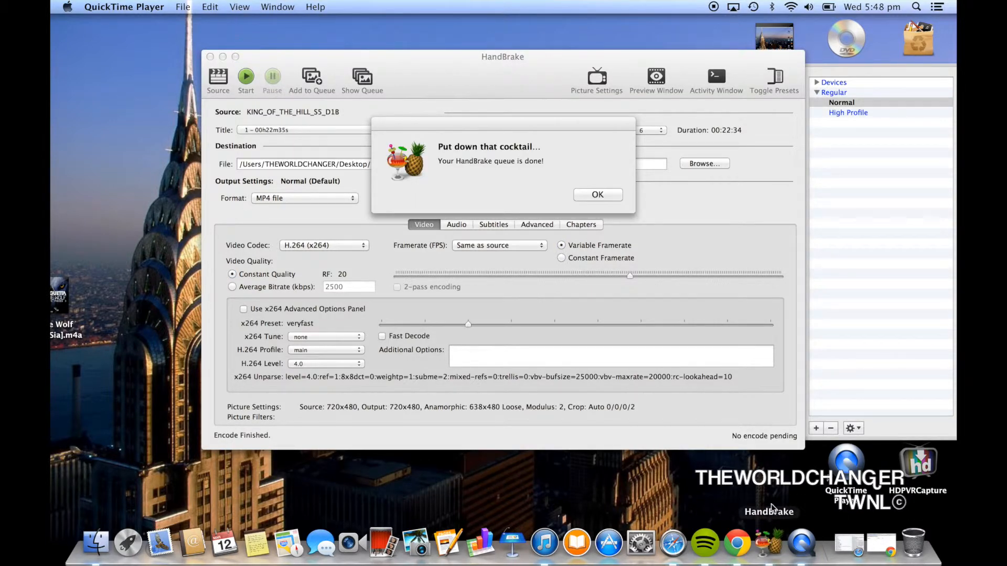
Dismiss the queue-done notice and select title 2 for the next rip
click(596, 195)
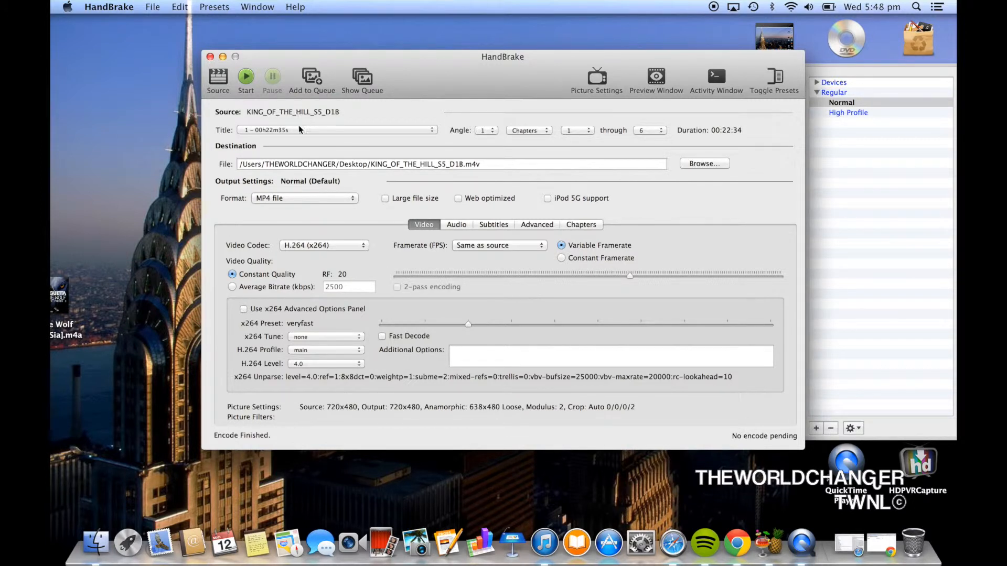
click(334, 130)
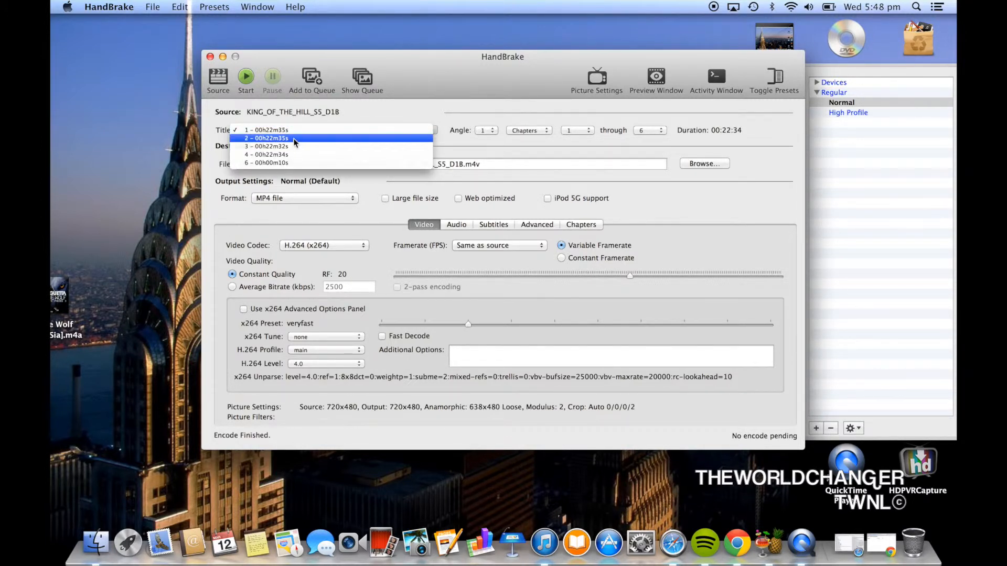
click(266, 137)
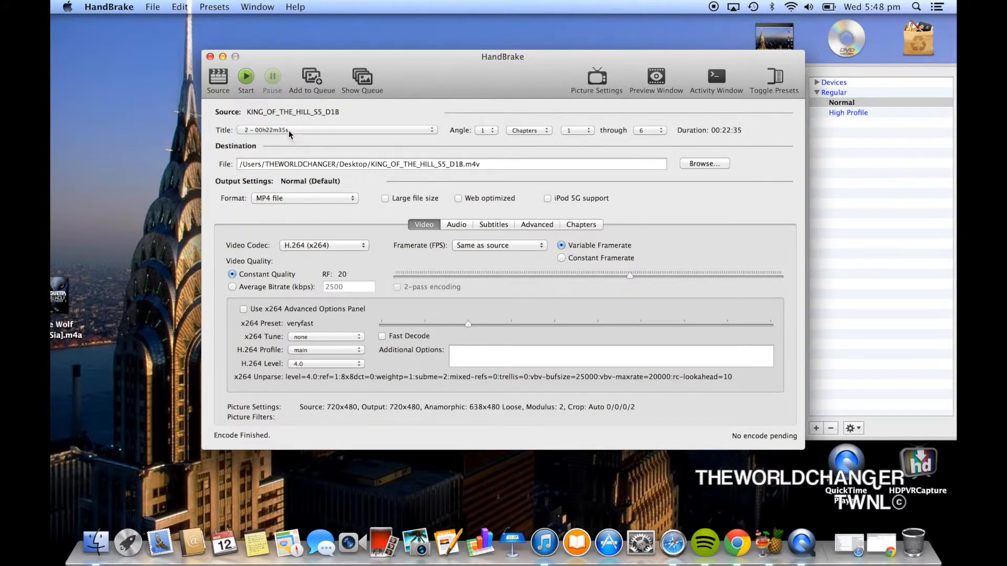
click(333, 130)
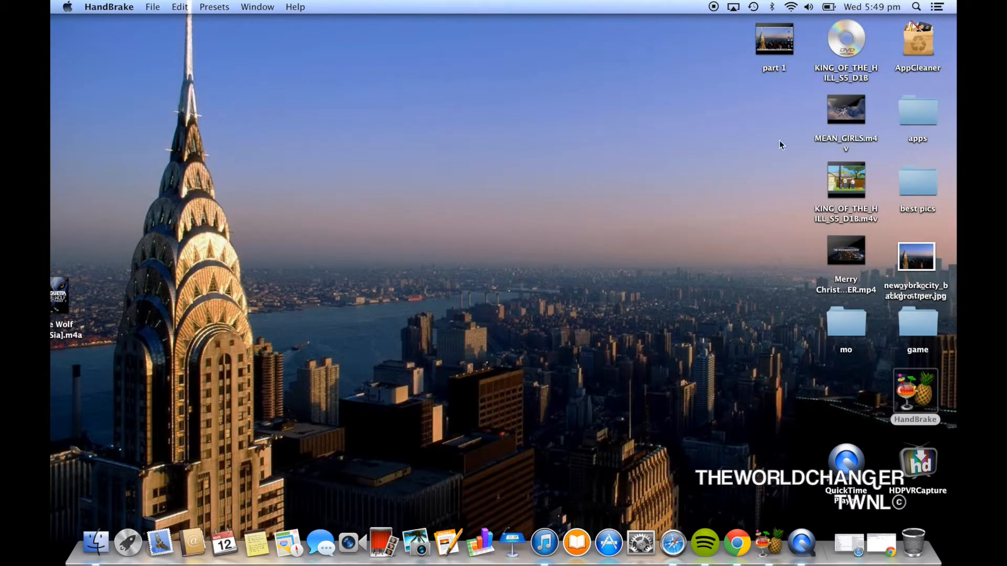
Play KING_OF_THE_HILL_S5_D1B.m4v from the Desktop in QuickTime Player
right_click(846, 180)
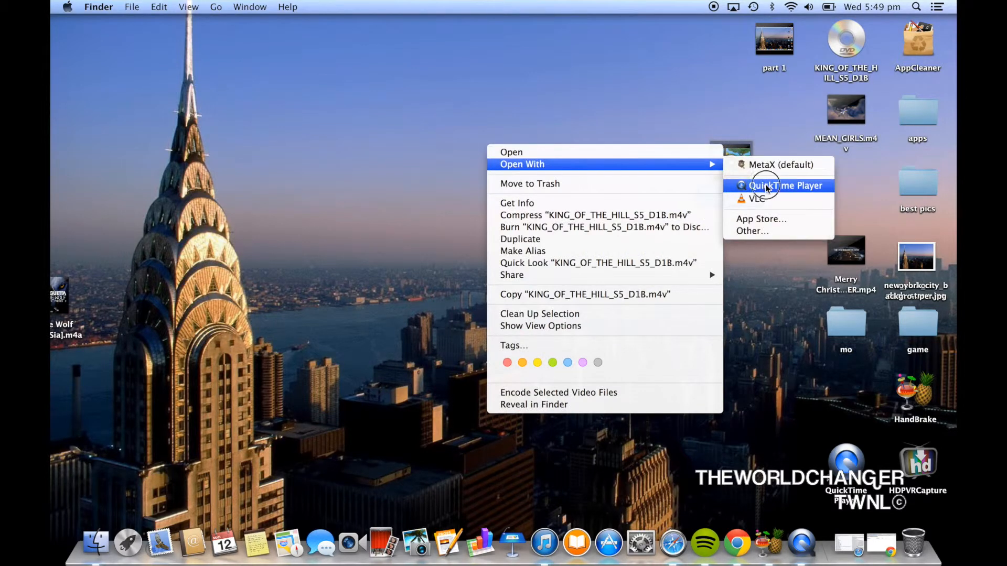
click(785, 186)
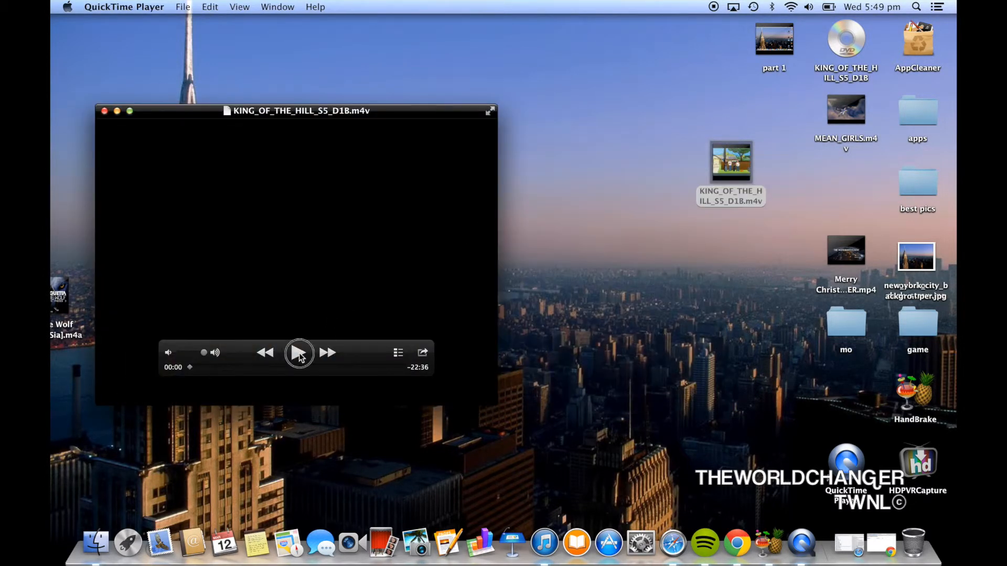
click(298, 352)
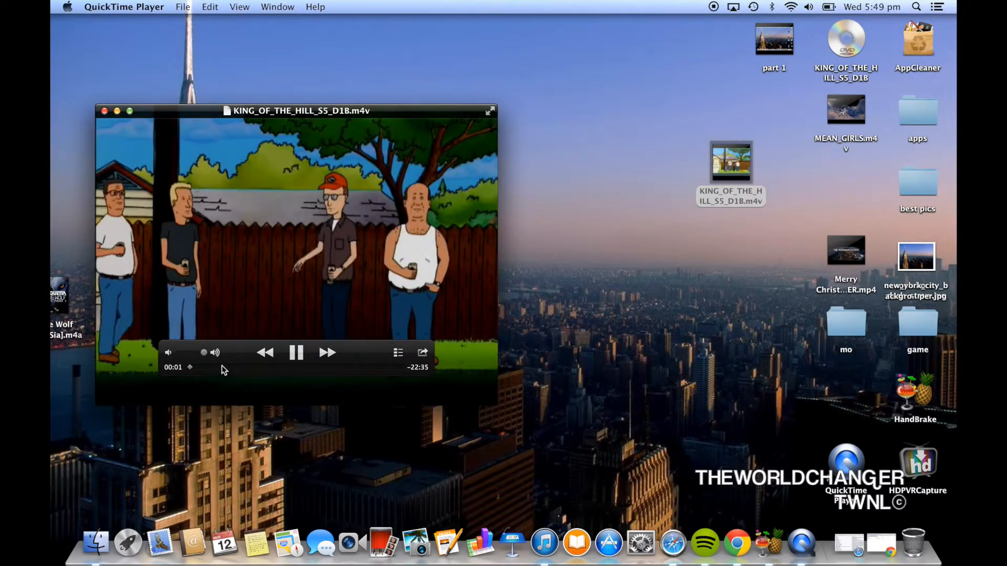